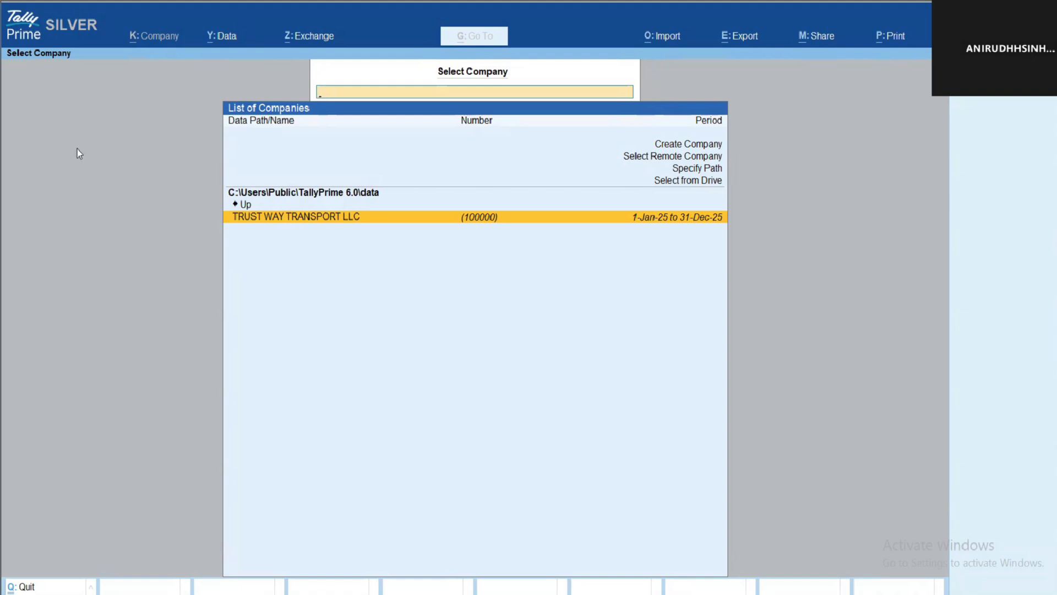
mouse_move(238, 228)
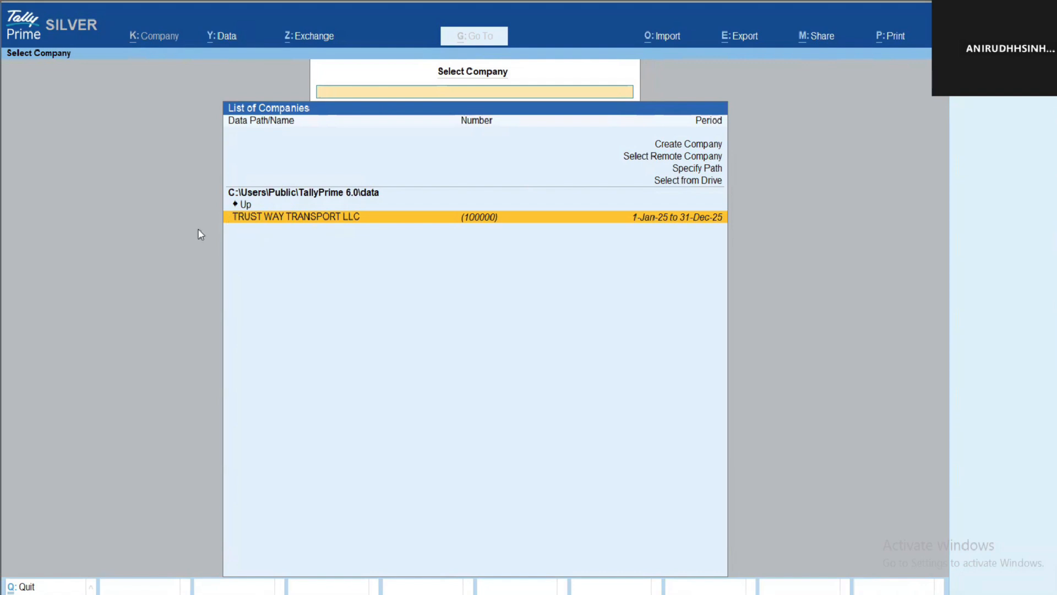
mouse_move(180, 149)
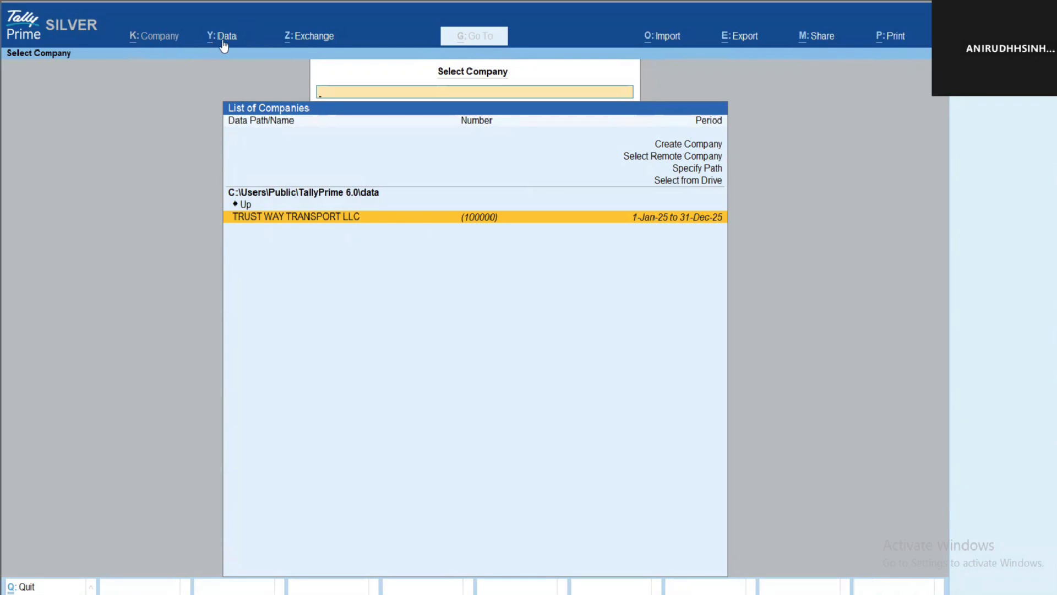
Step: Open Backup Companies from the Data menu to show the List of Folders
left_click(223, 36)
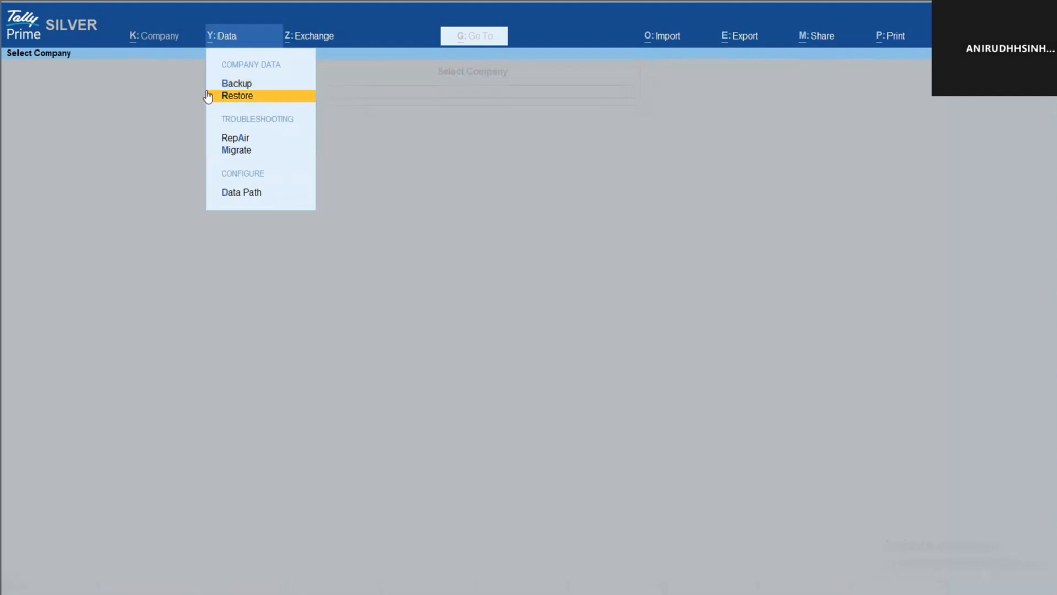
mouse_move(235, 83)
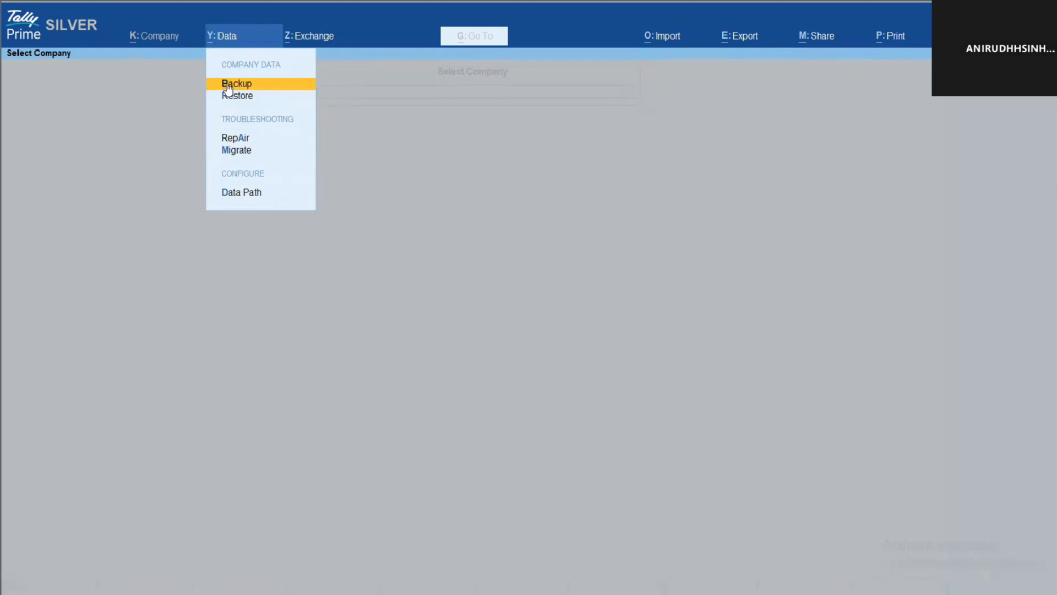
left_click(236, 83)
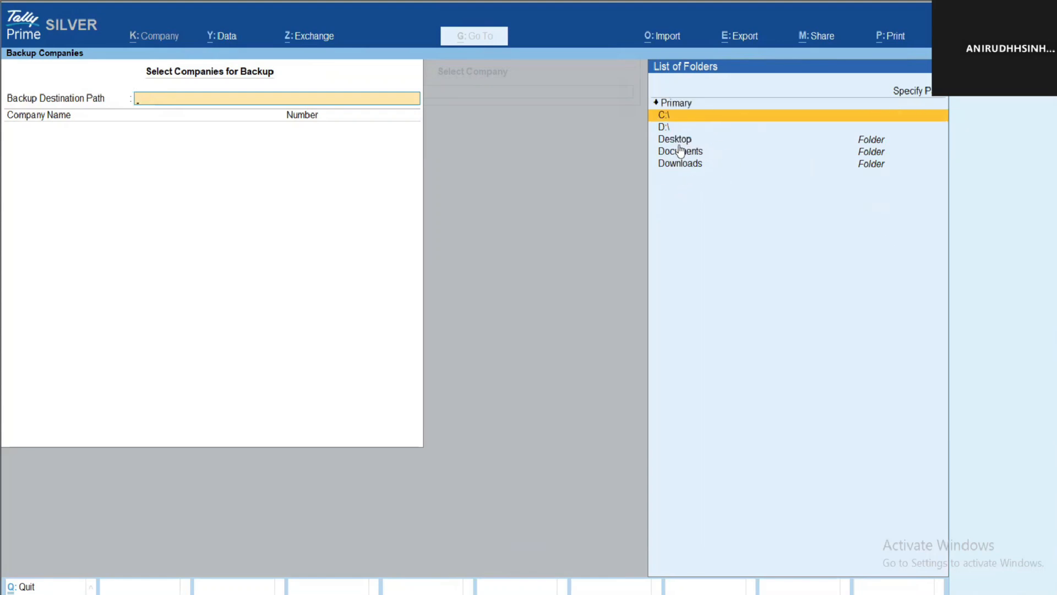
Step: Pick Desktop as the backup destination path, removing the stray typed character
left_click(674, 139)
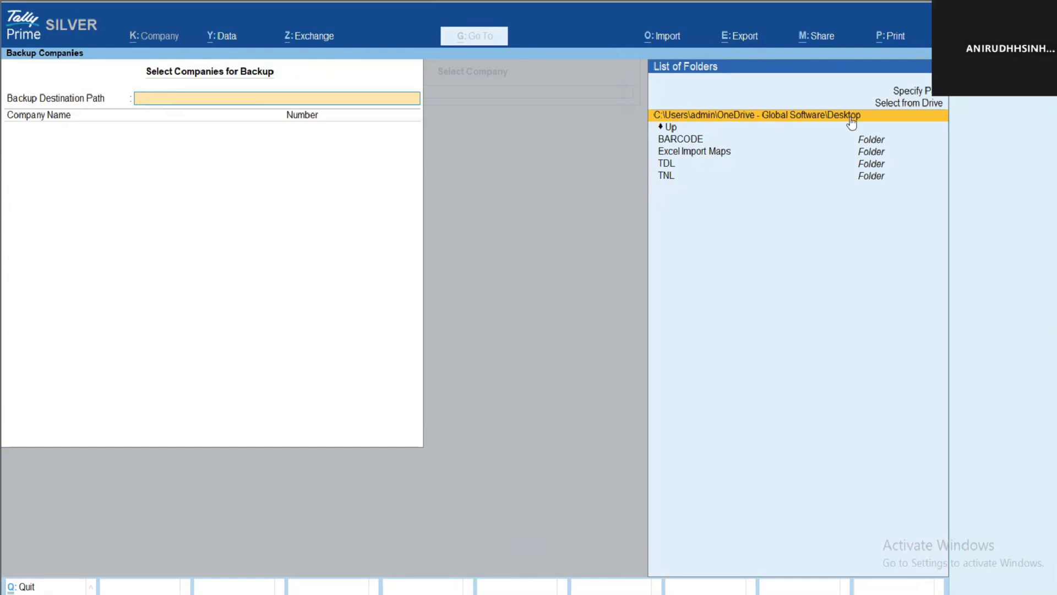
mouse_move(852, 121)
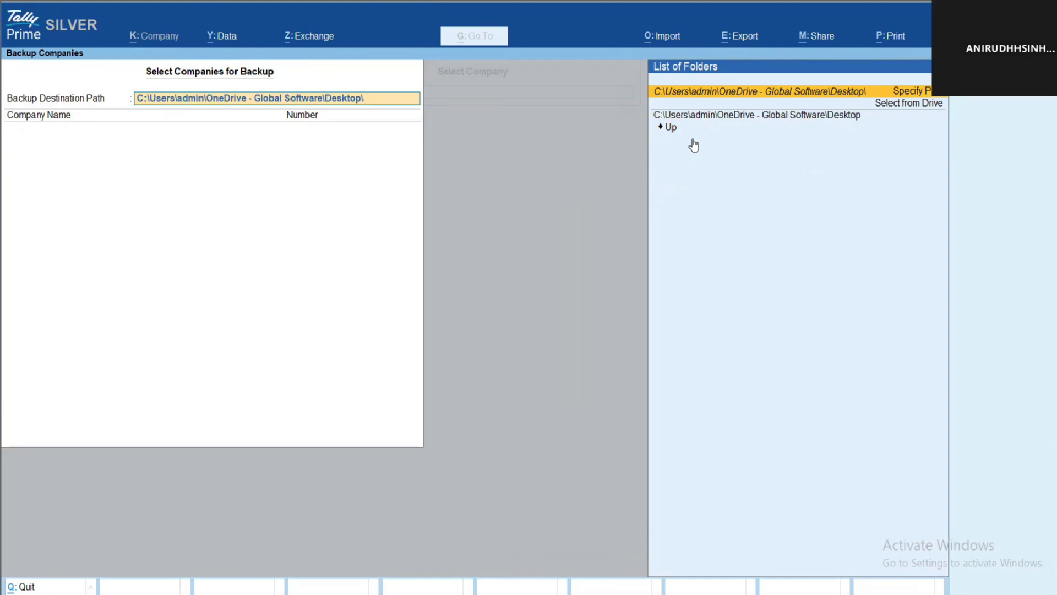
type("T")
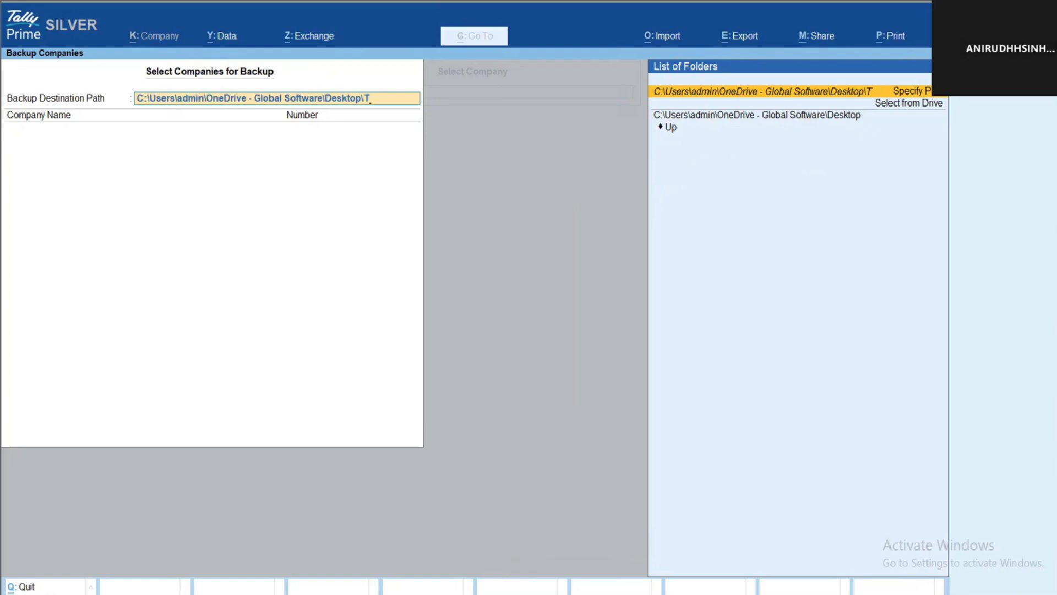
key("Backspace")
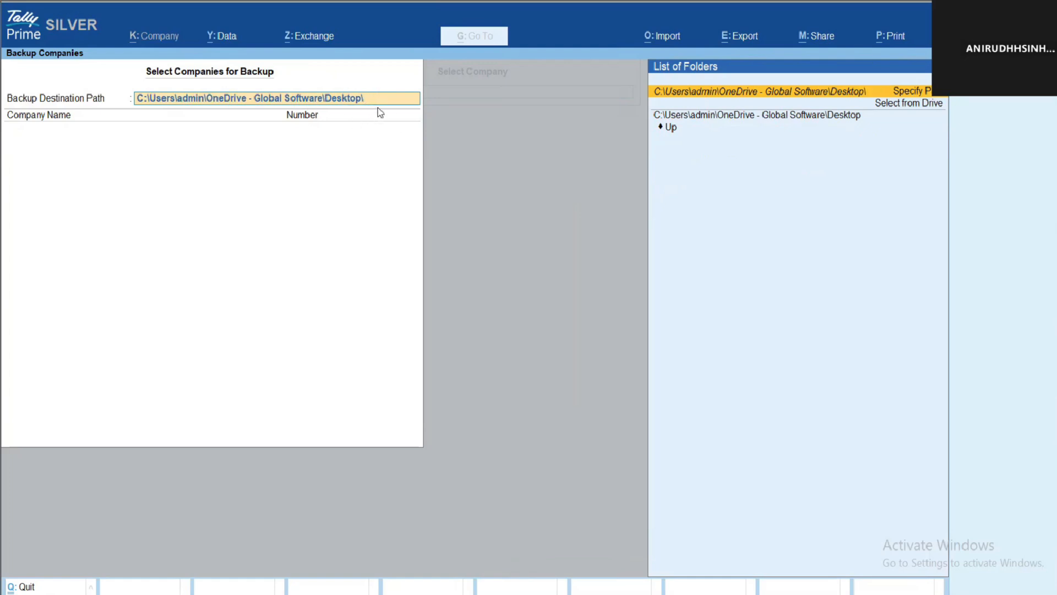
mouse_move(353, 132)
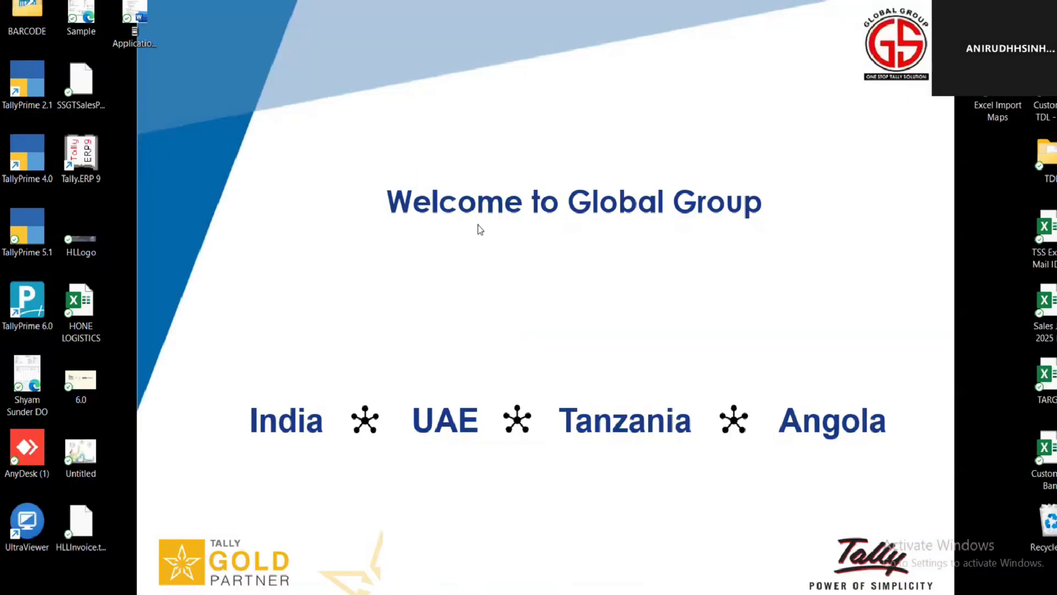
mouse_move(820, 271)
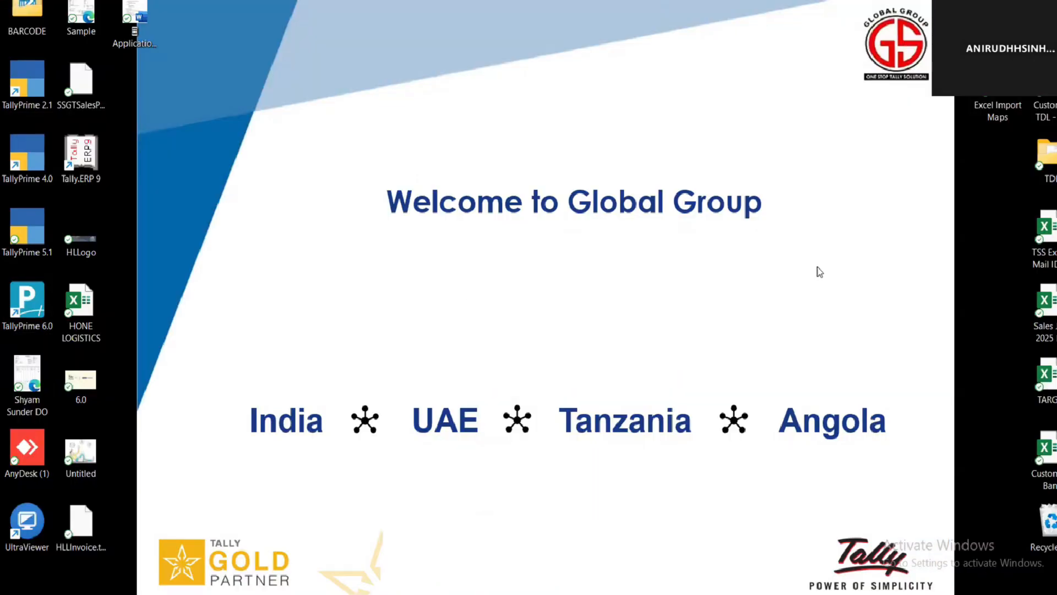
Step: Create a Desktop folder named 'Tally Data Bkp 11 Apr 2025' and confirm it's empty
right_click(819, 271)
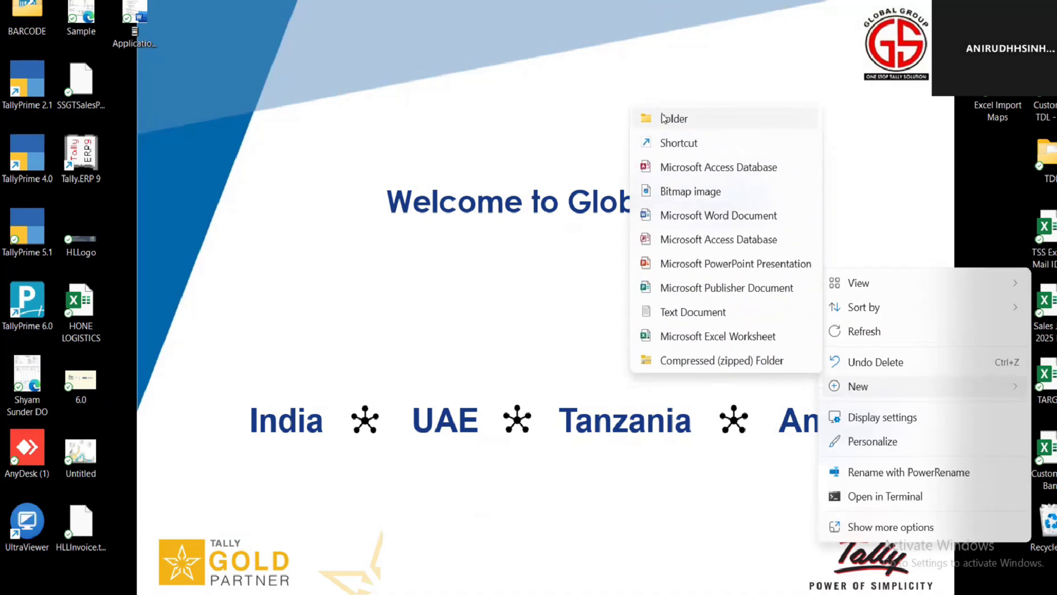
left_click(675, 118)
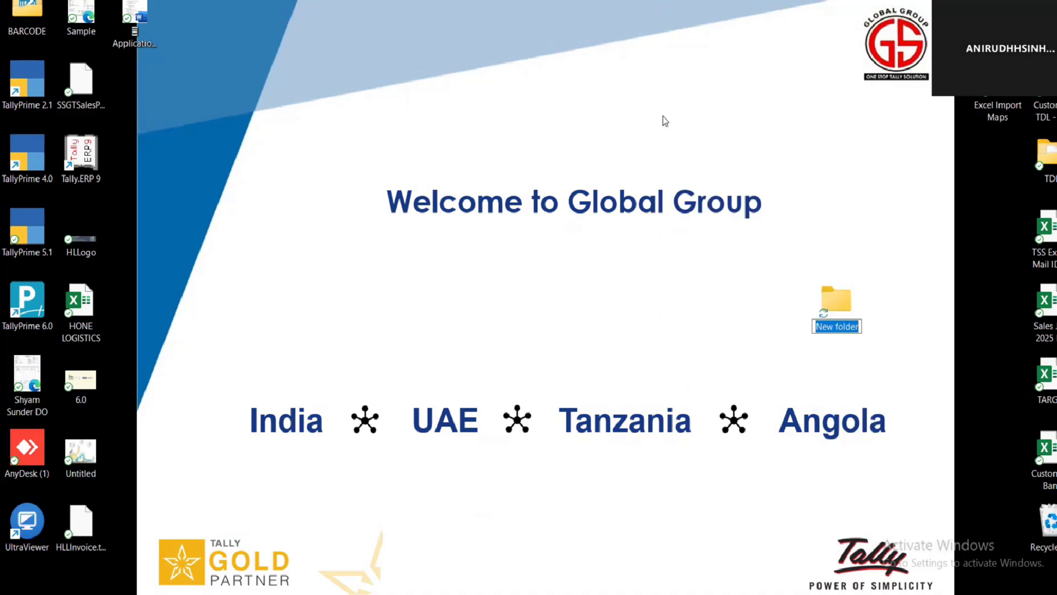
type("Tally Data Bkp")
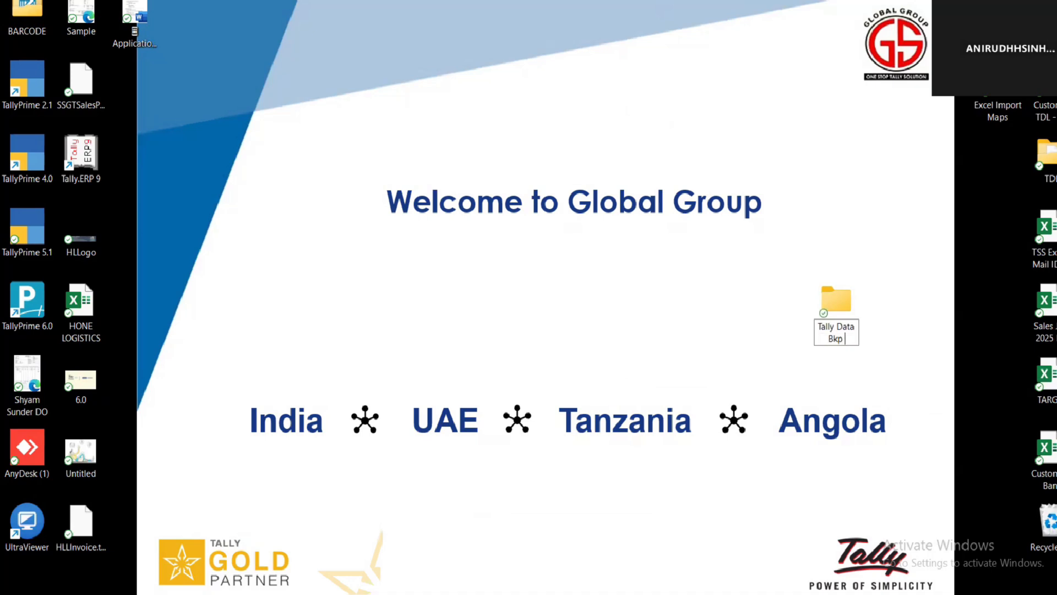
type("11")
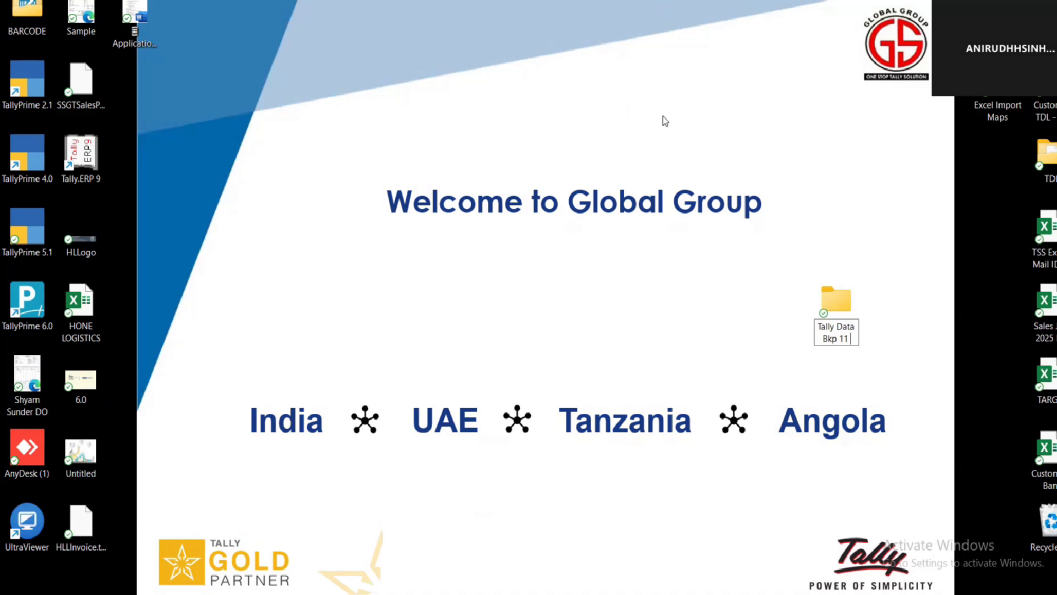
type("Apr")
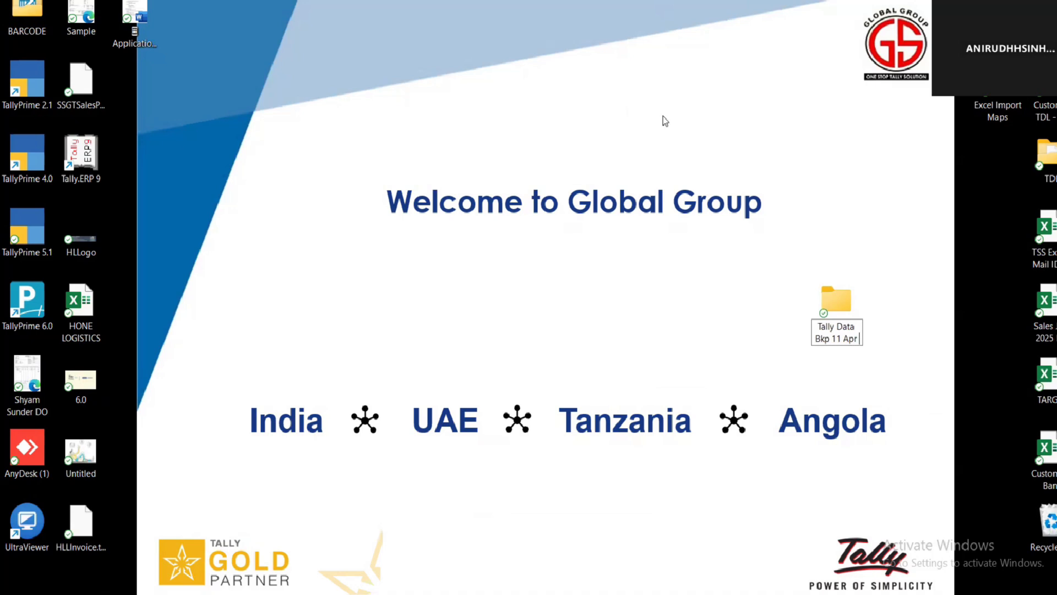
type("2025")
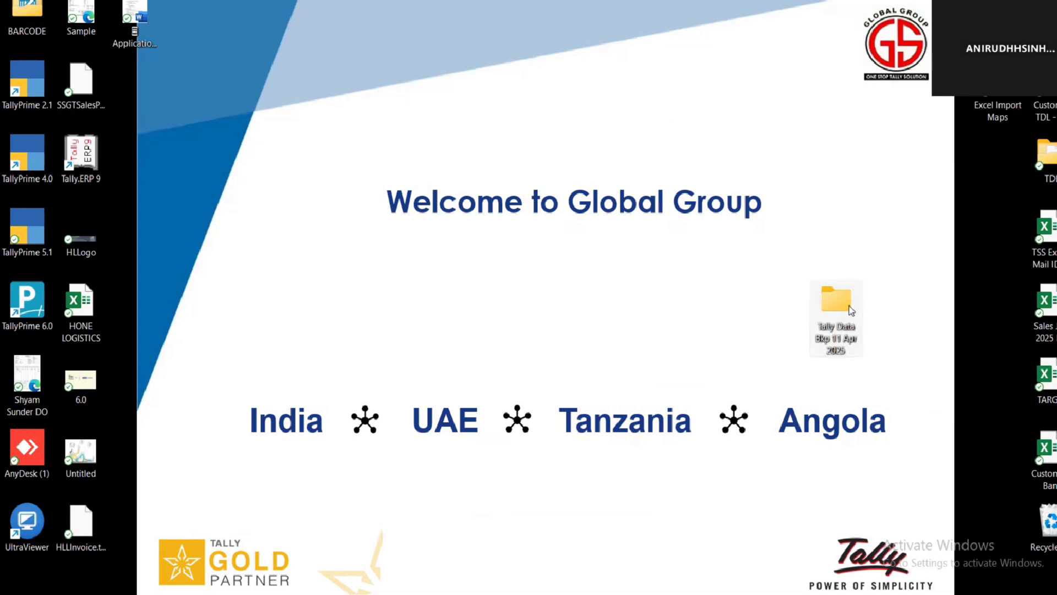
double_click(835, 317)
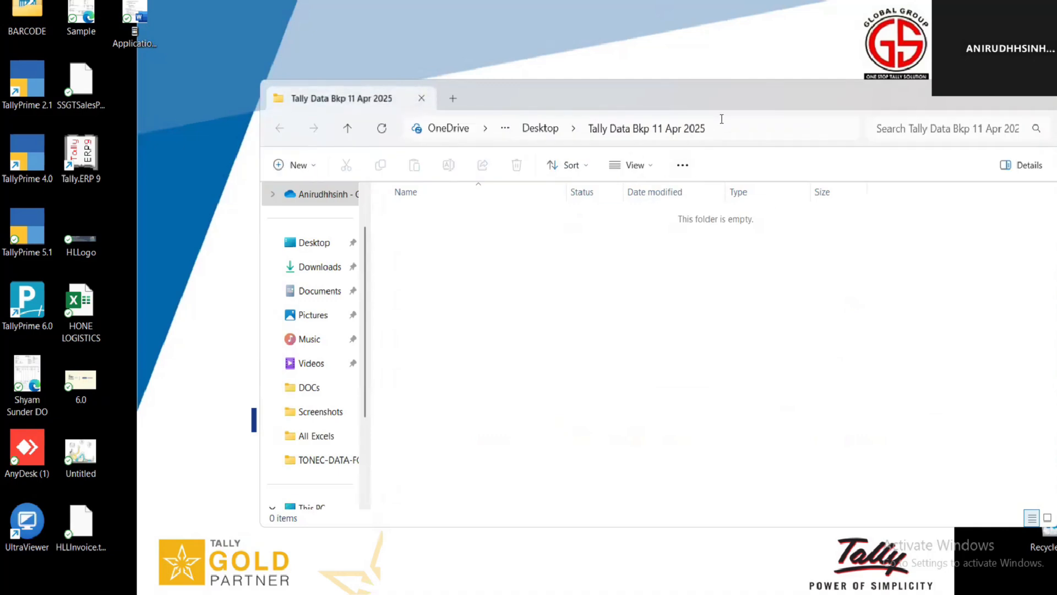
left_click(645, 128)
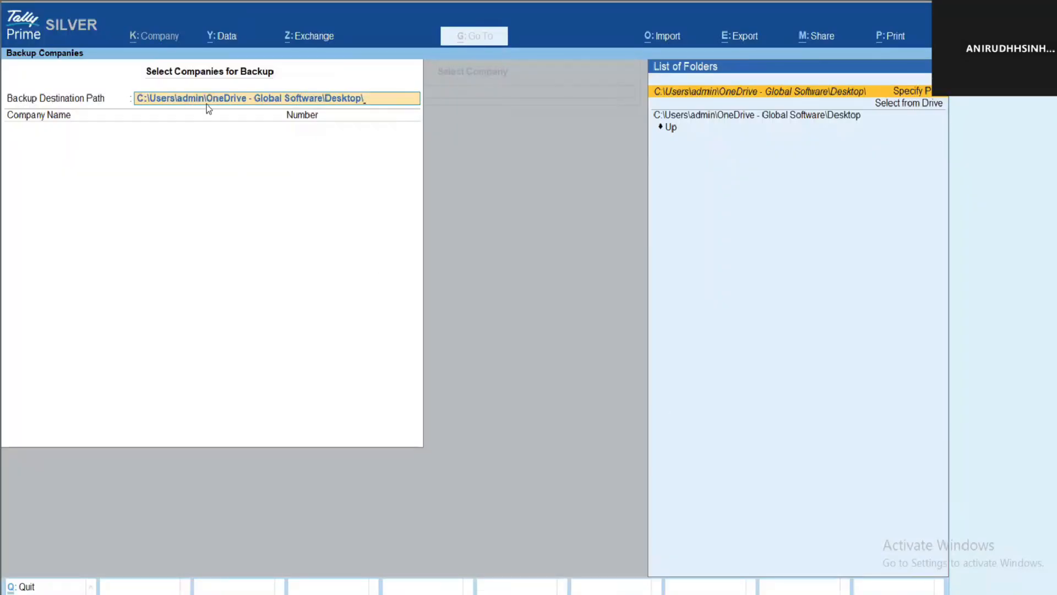
Step: Back up TRUST WAY TRANSPORT LLC to the 'Tally Data Bkp 11 Apr 2025' folder
type("Tally Data Bkp 11 Apr 2025")
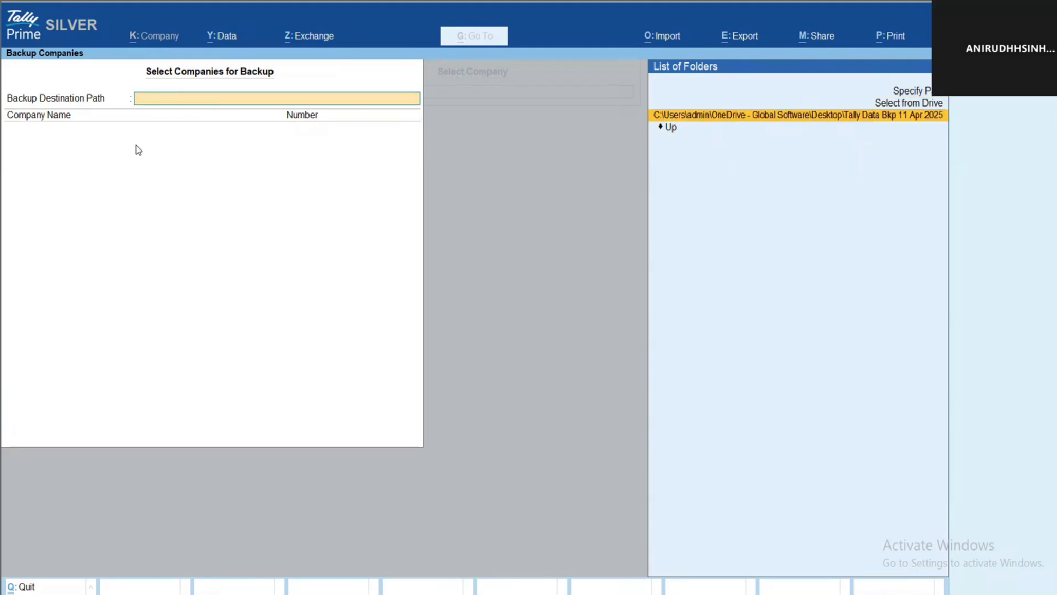
left_click(798, 114)
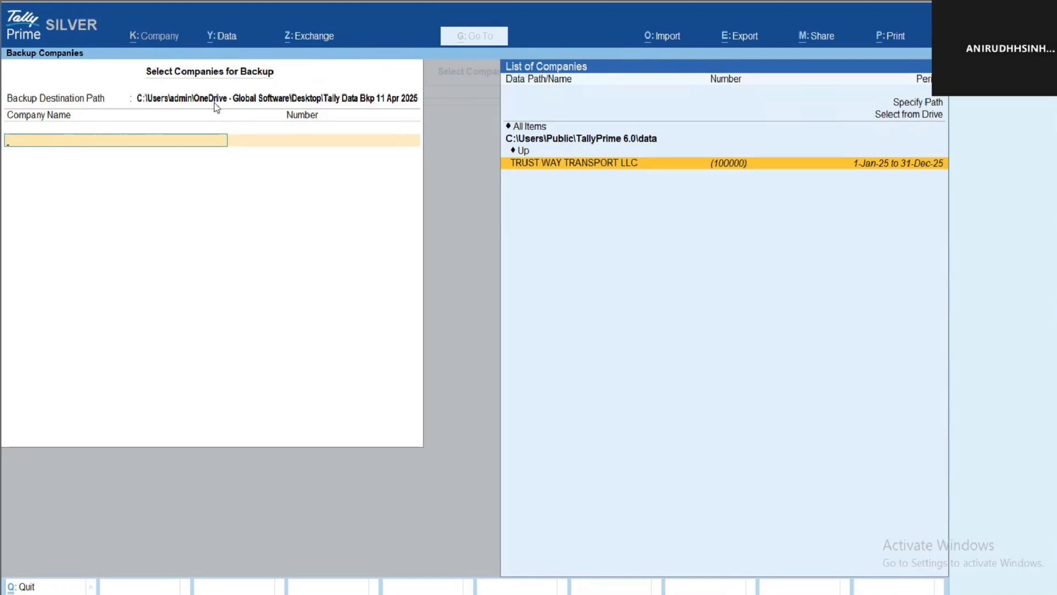
mouse_move(256, 106)
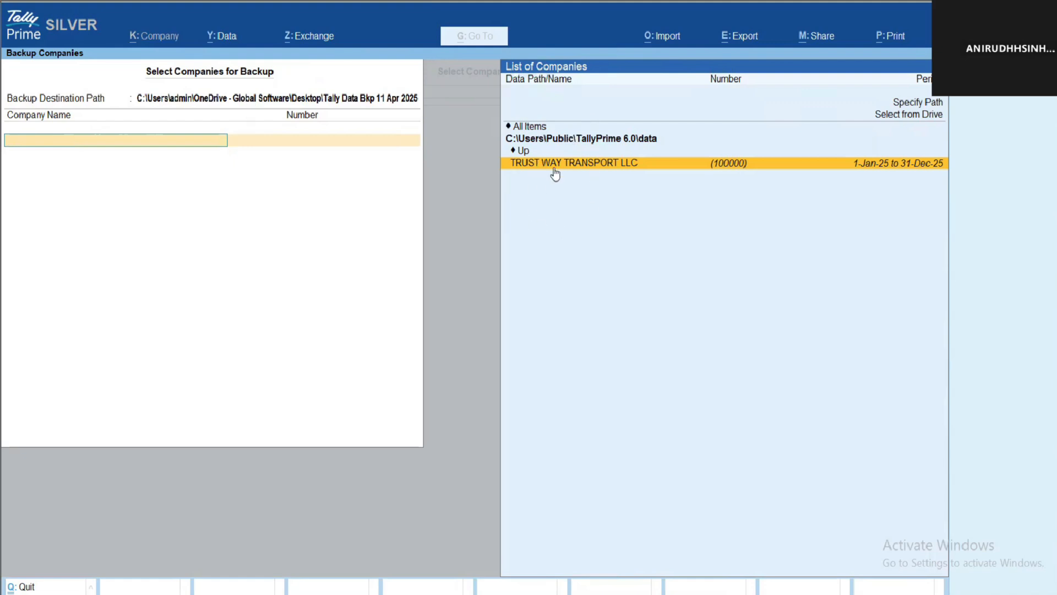
left_click(573, 162)
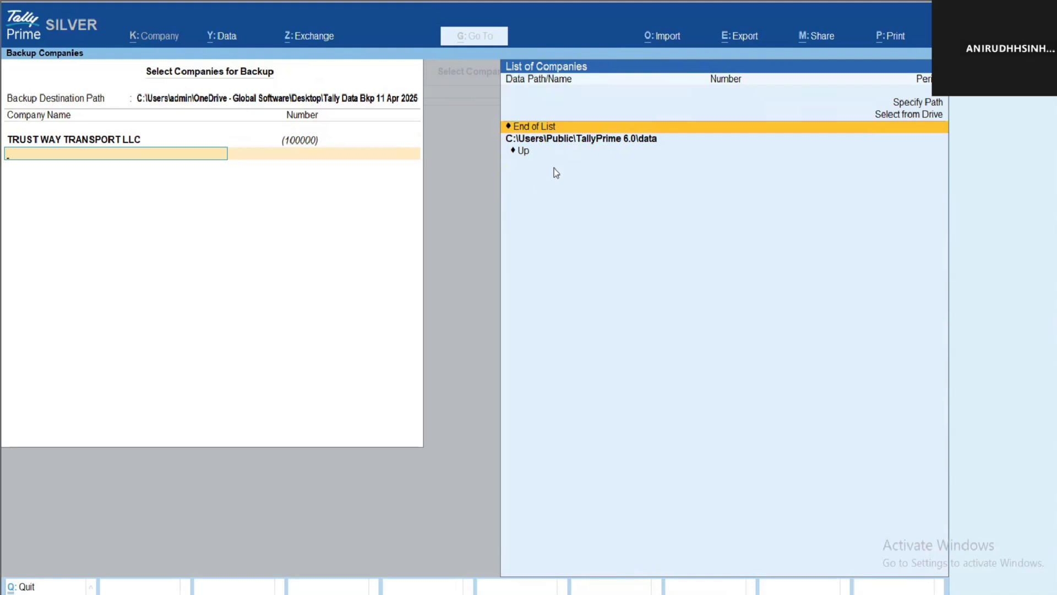
key("enter")
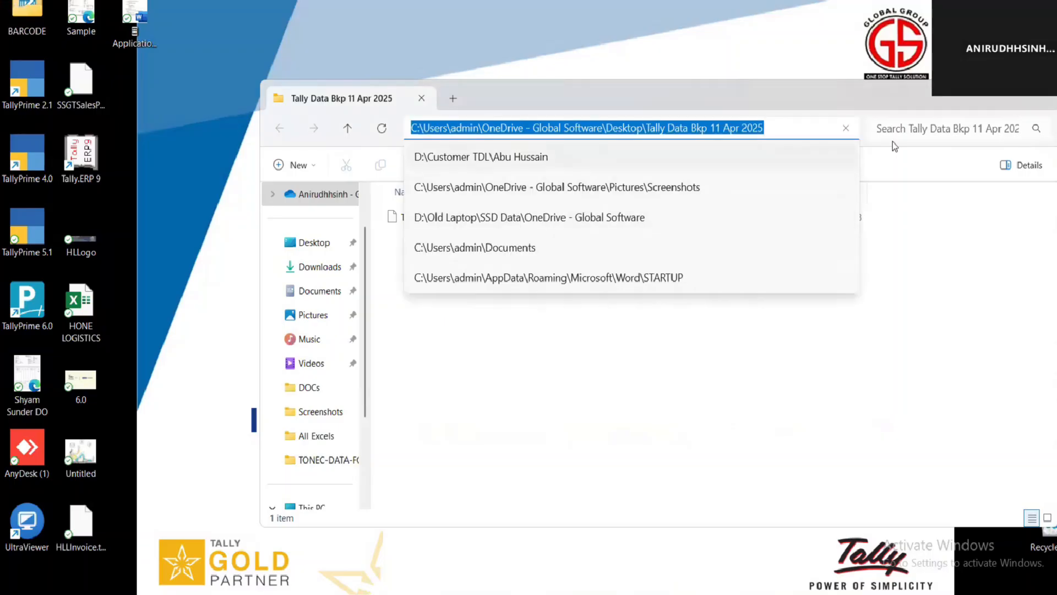
Step: Select backup file TBK1800_100000.001 in the dated folder to check its details
left_click(395, 275)
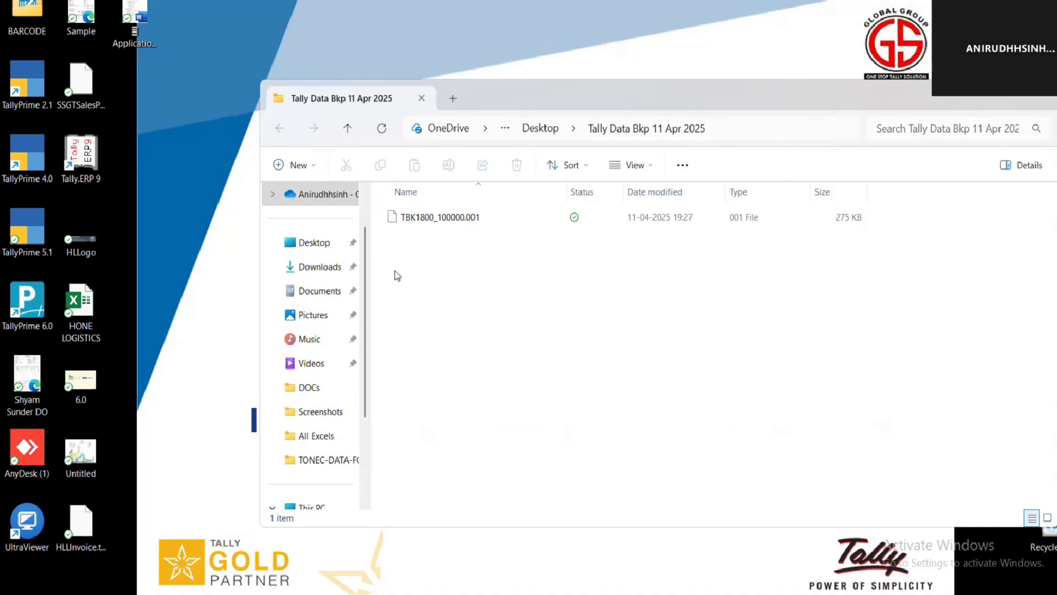
left_click(441, 217)
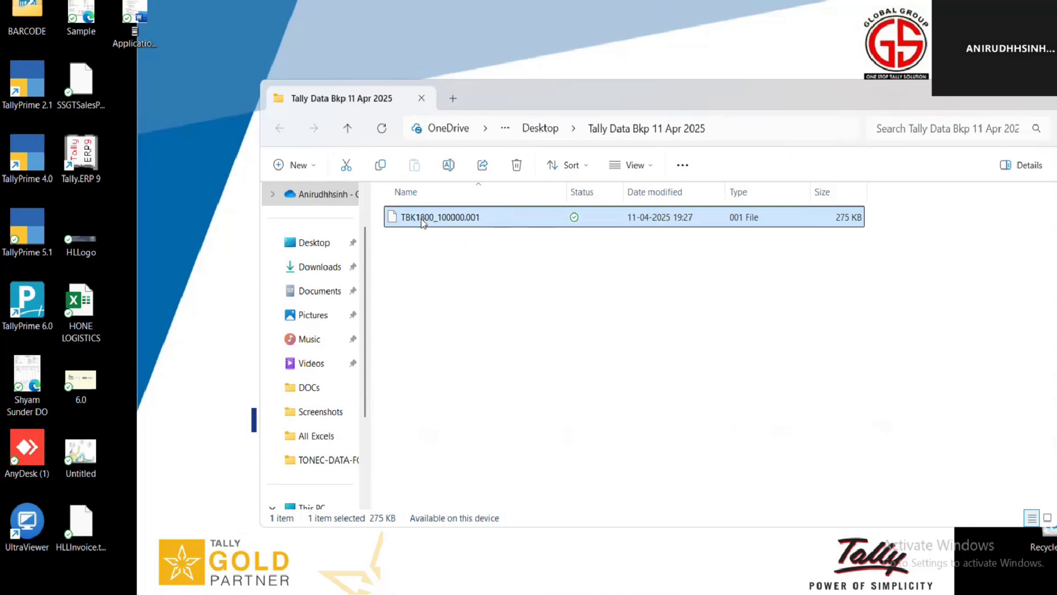
mouse_move(450, 226)
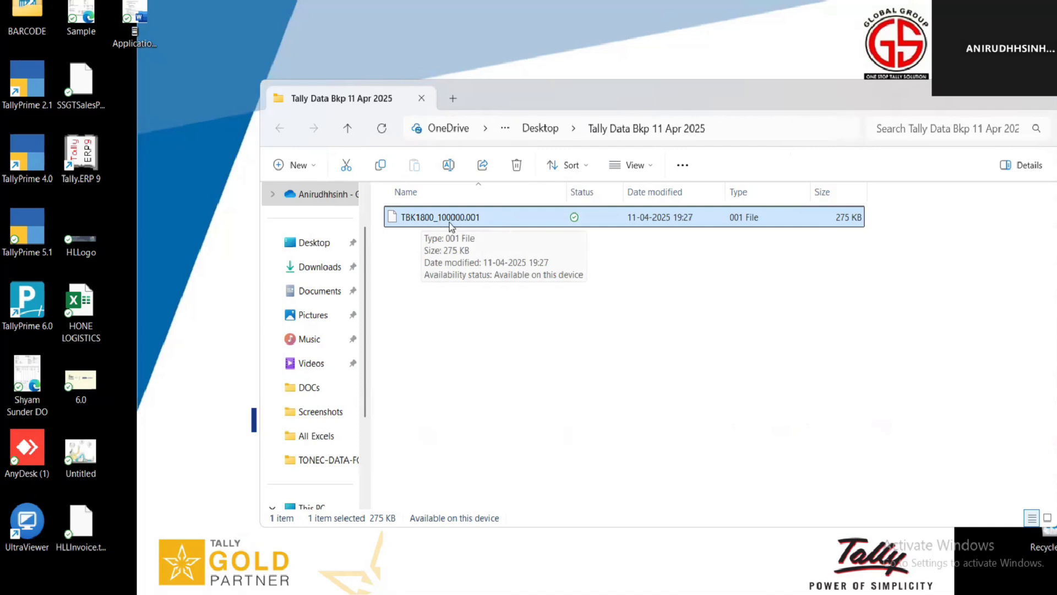
mouse_move(457, 225)
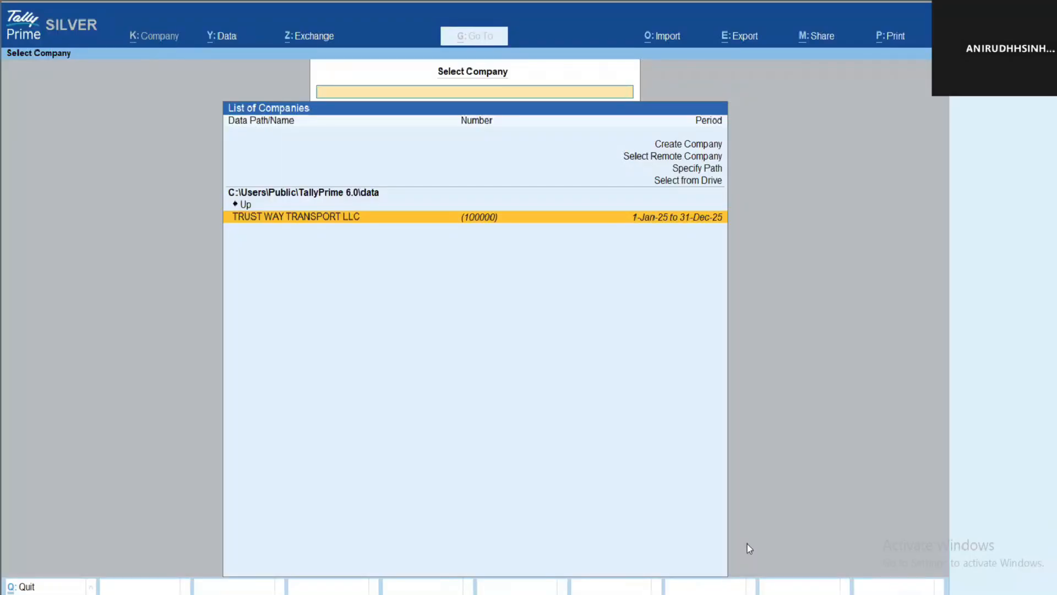
Step: Set Data Path's Company Backup Path to Desktop\Tally Data Bkp 11 Apr 2025
left_click(223, 35)
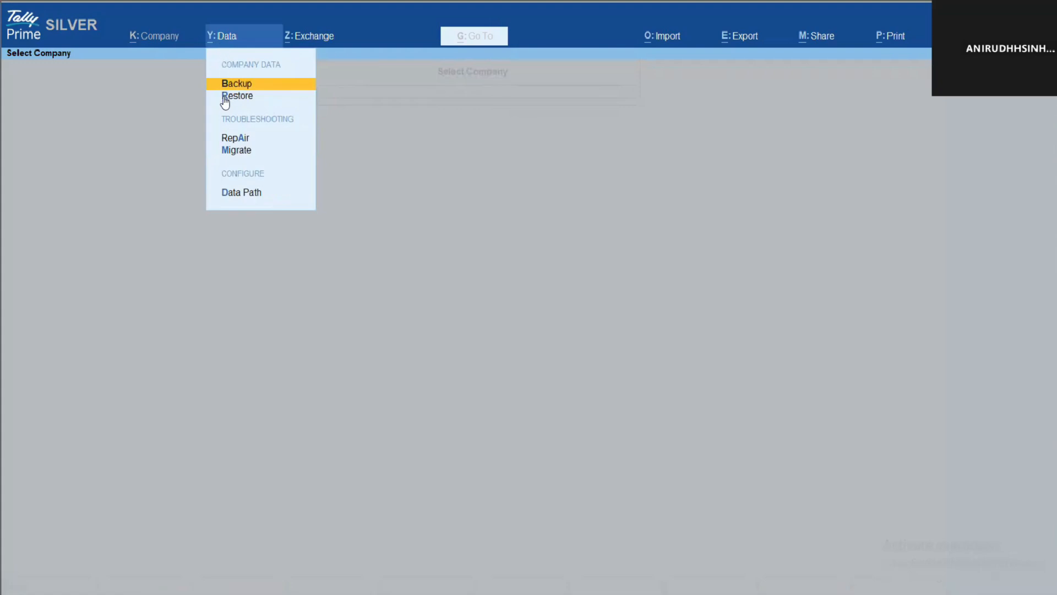
left_click(240, 192)
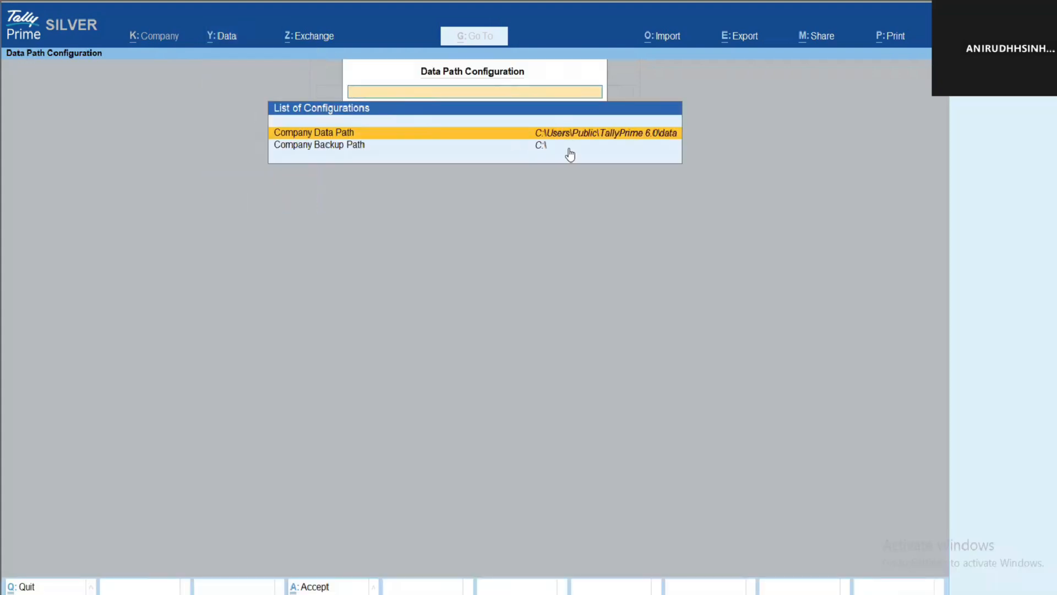
left_click(319, 144)
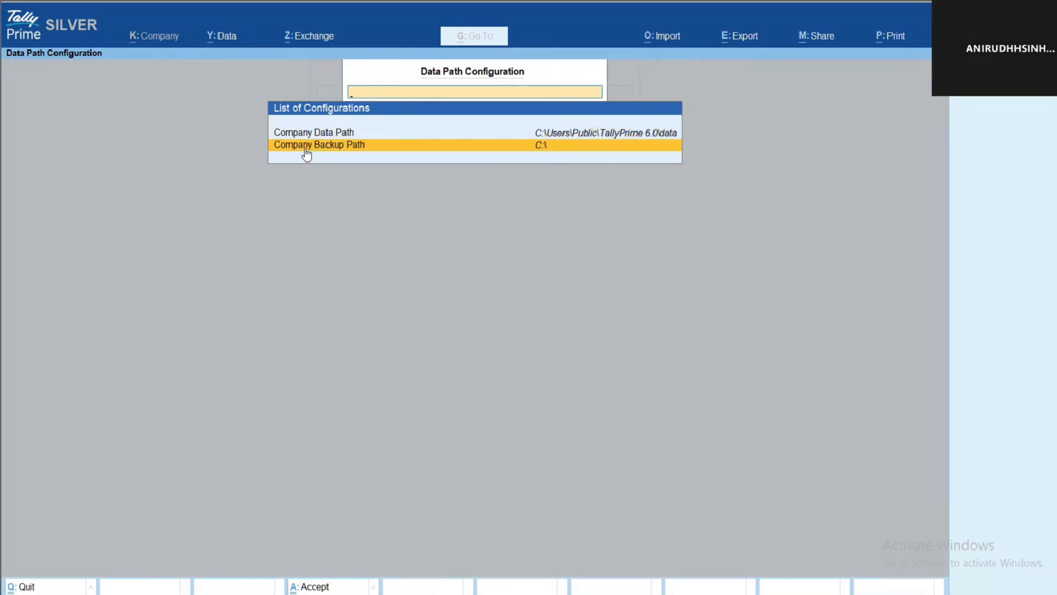
left_click(319, 144)
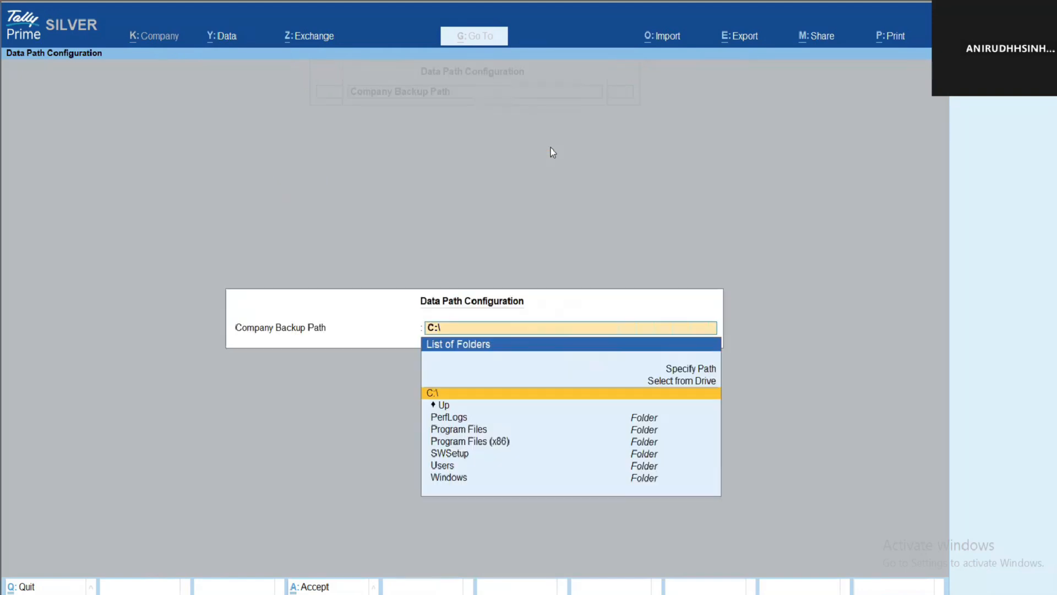
type("C:\\Users\\admin\\OneDrive - Global Software\\Desktop\\Tally Data Bkp 11 Apr 2025")
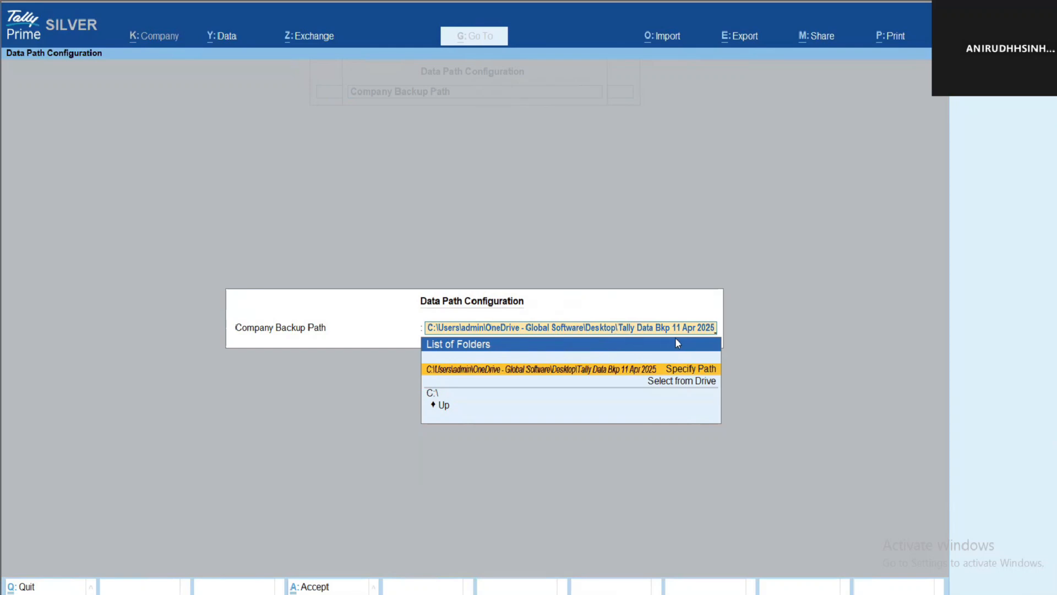
mouse_move(651, 336)
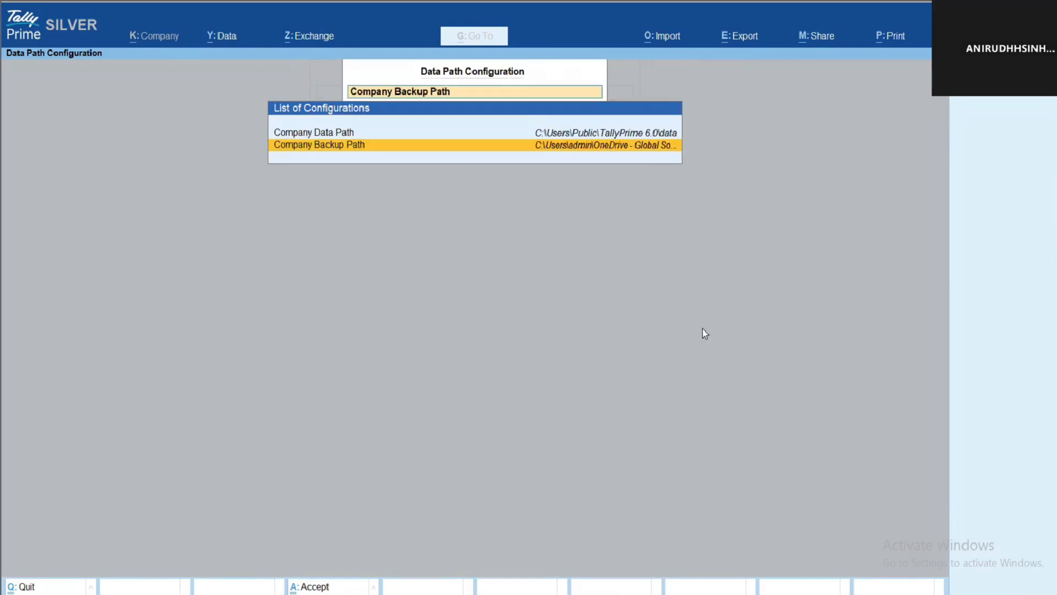
mouse_move(529, 337)
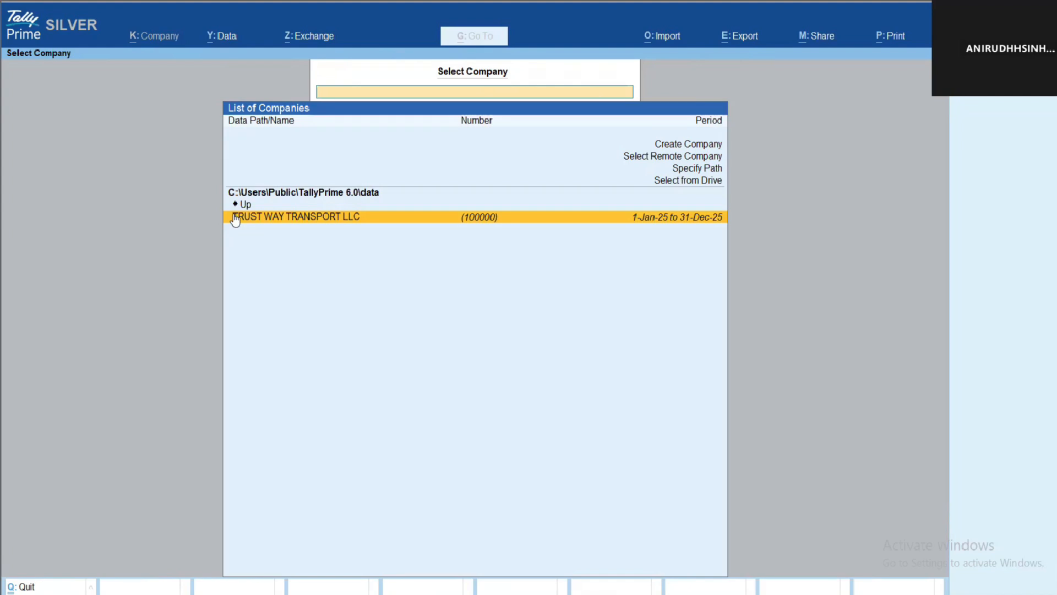
Step: Restore TRUST WAY TRANSPORT LLC into Desktop\Tally Data Bkp 11 Apr 2025
left_click(220, 36)
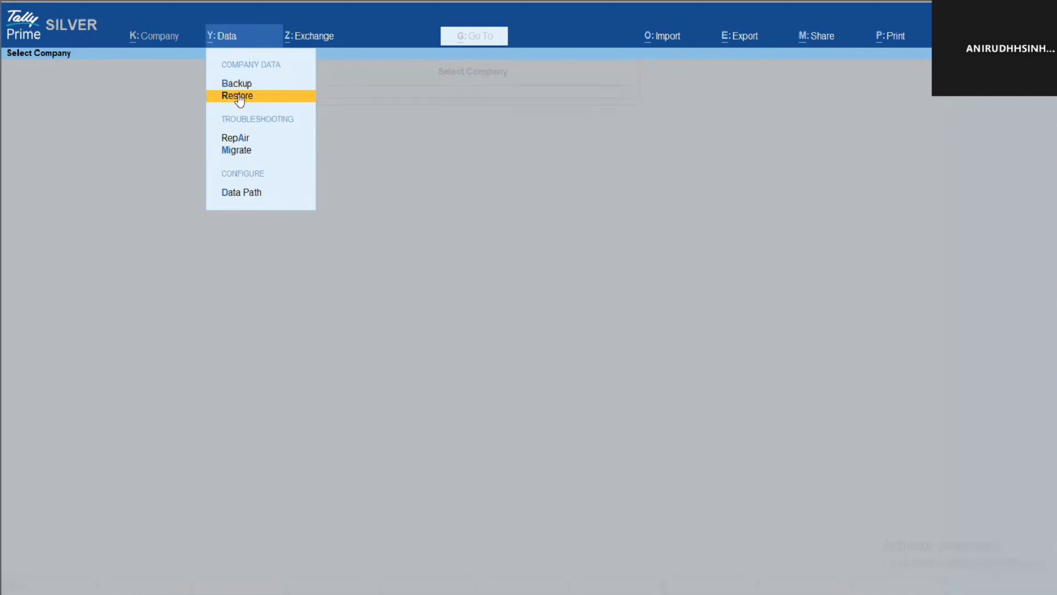
left_click(237, 96)
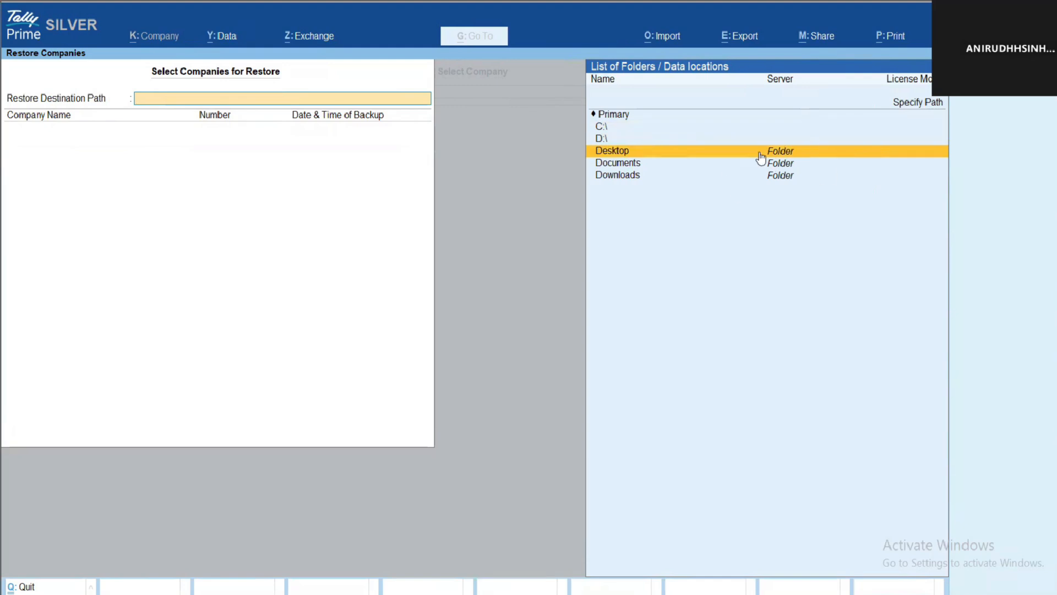
double_click(612, 150)
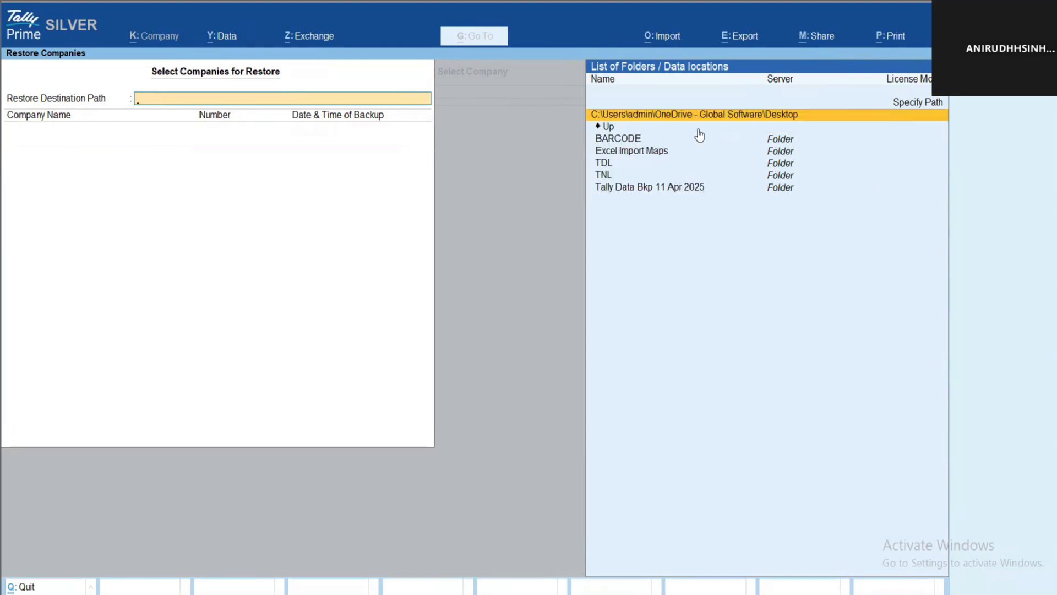
double_click(649, 186)
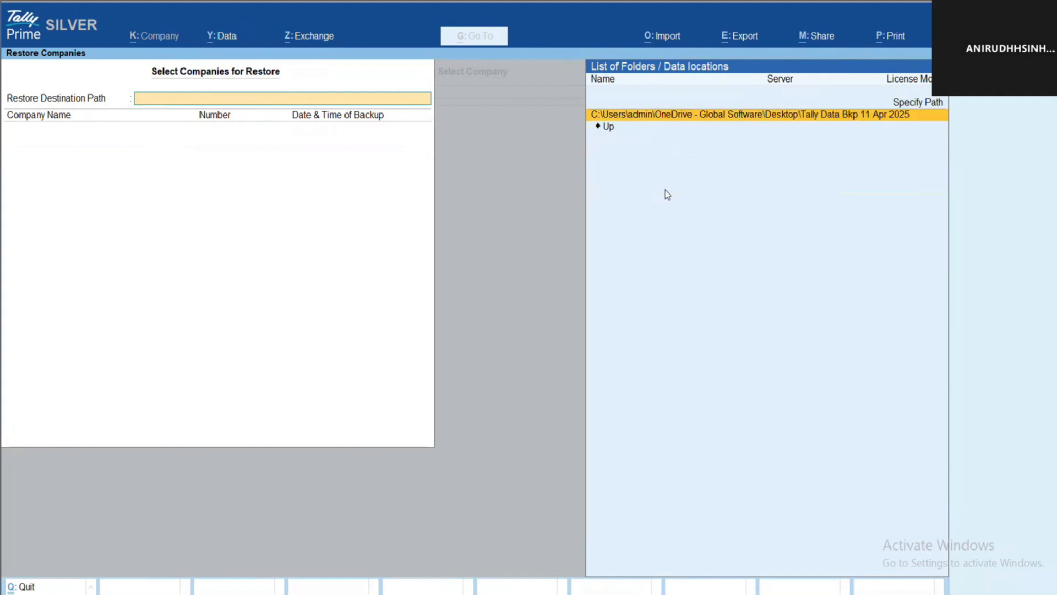
left_click(742, 114)
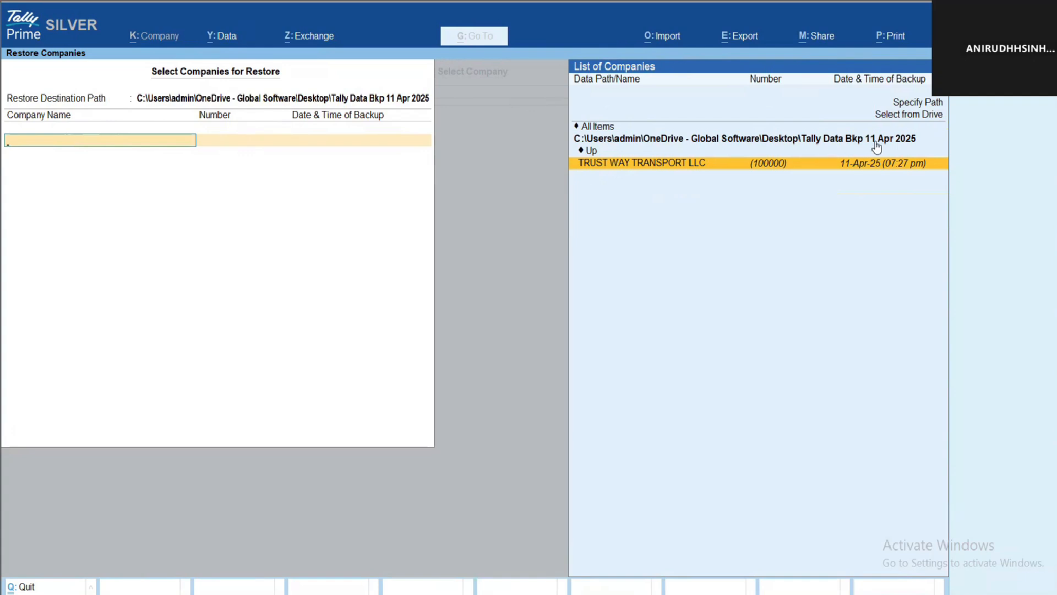
mouse_move(838, 148)
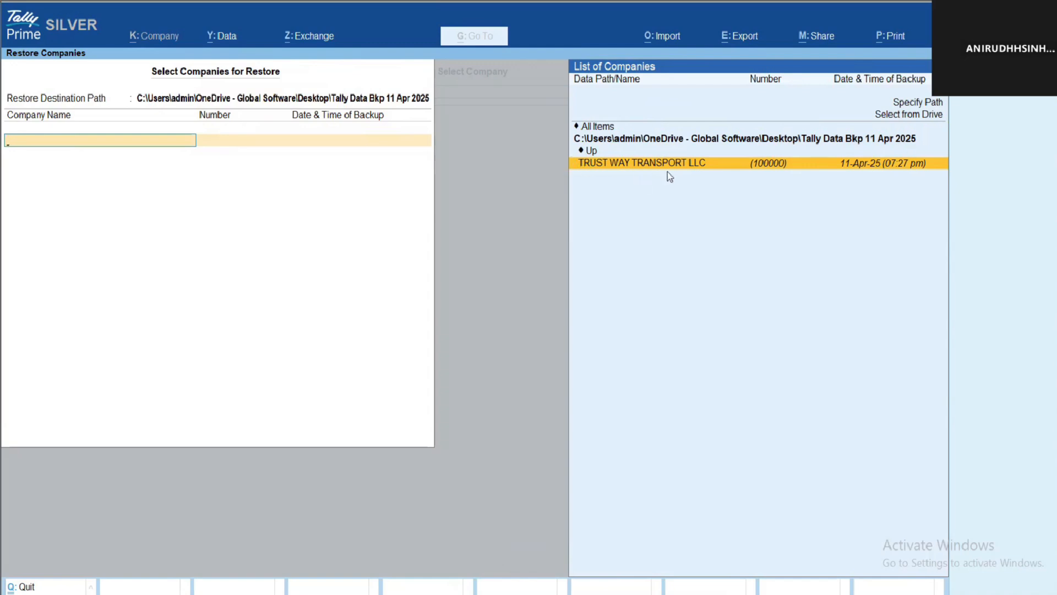
left_click(641, 162)
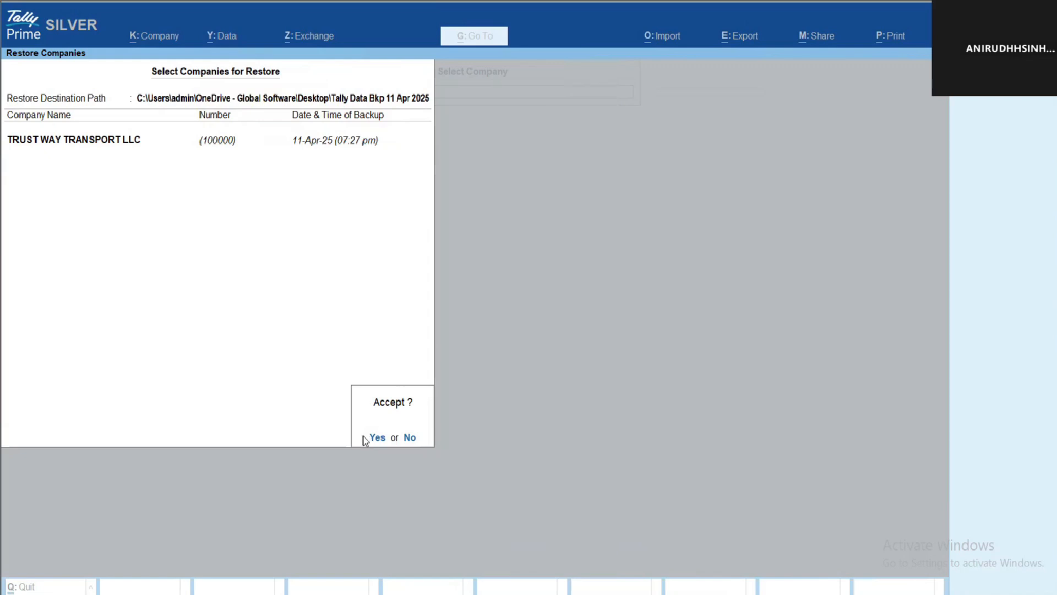
left_click(377, 436)
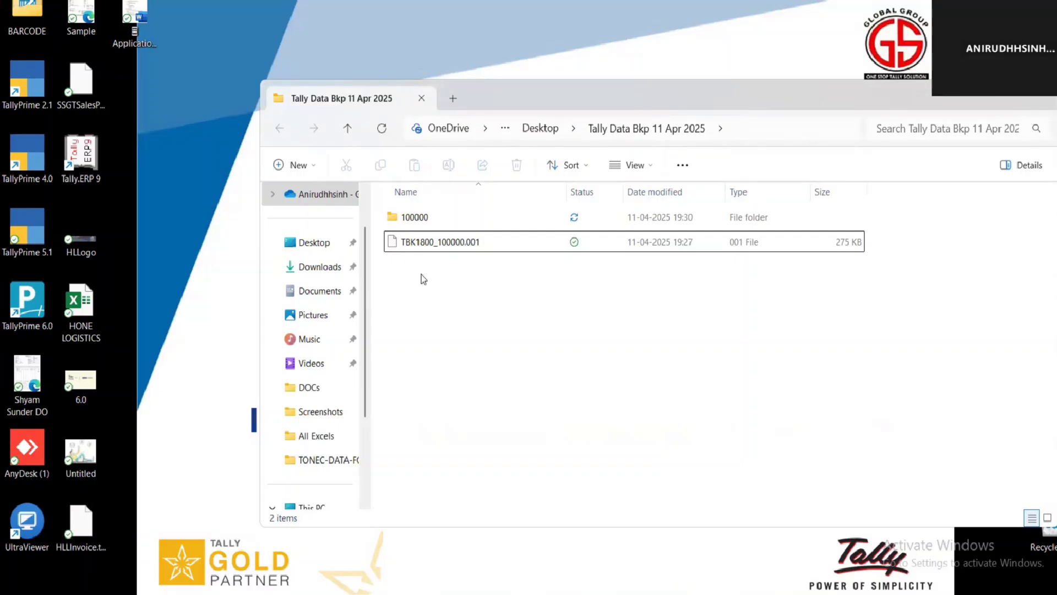
Step: Select the restored 100000 company folder beside the backup file
left_click(415, 217)
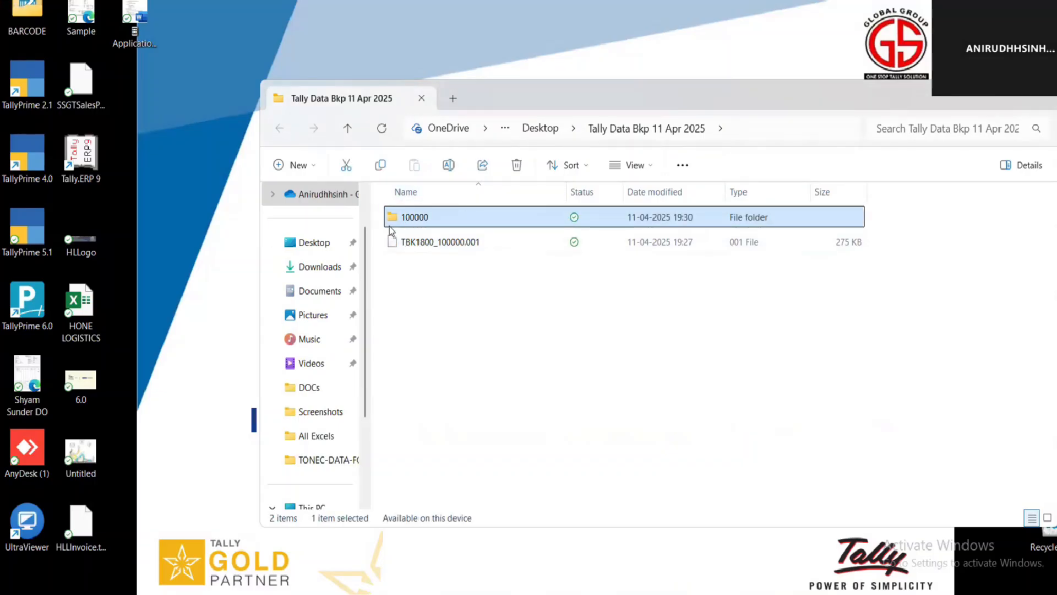
mouse_move(415, 216)
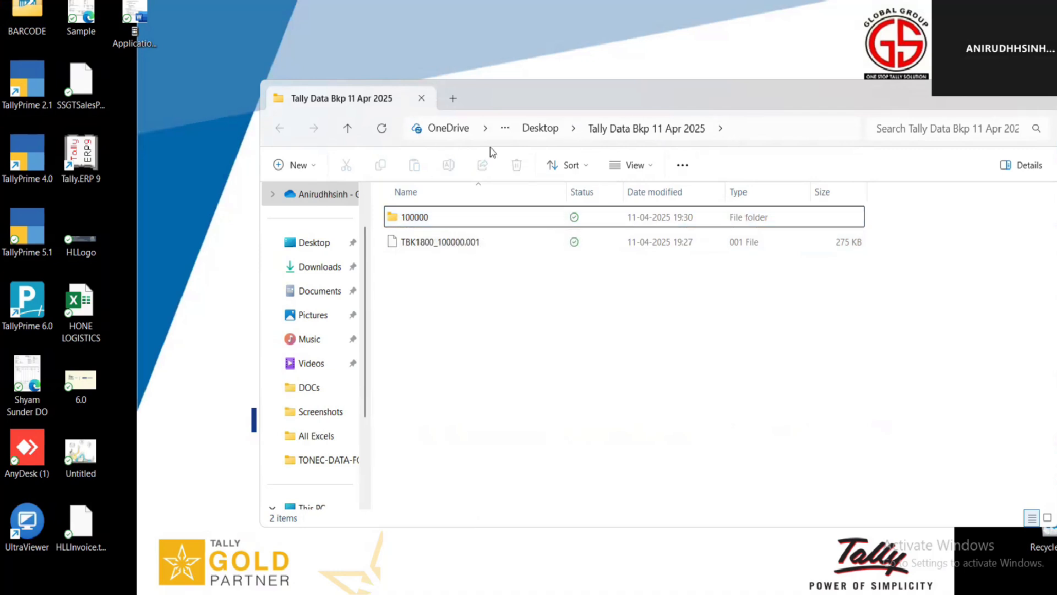
mouse_move(736, 127)
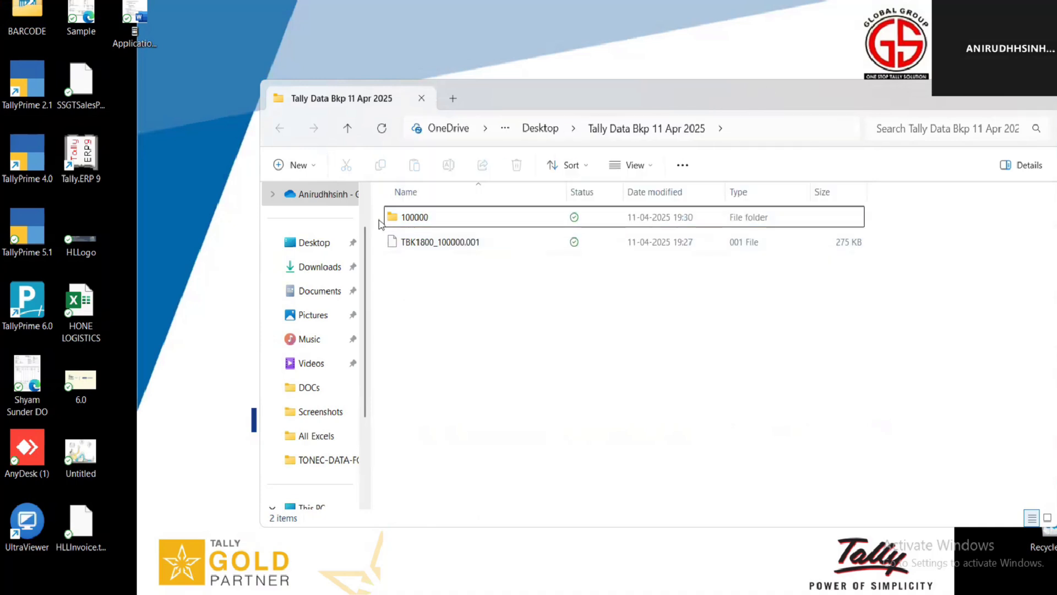
mouse_move(415, 216)
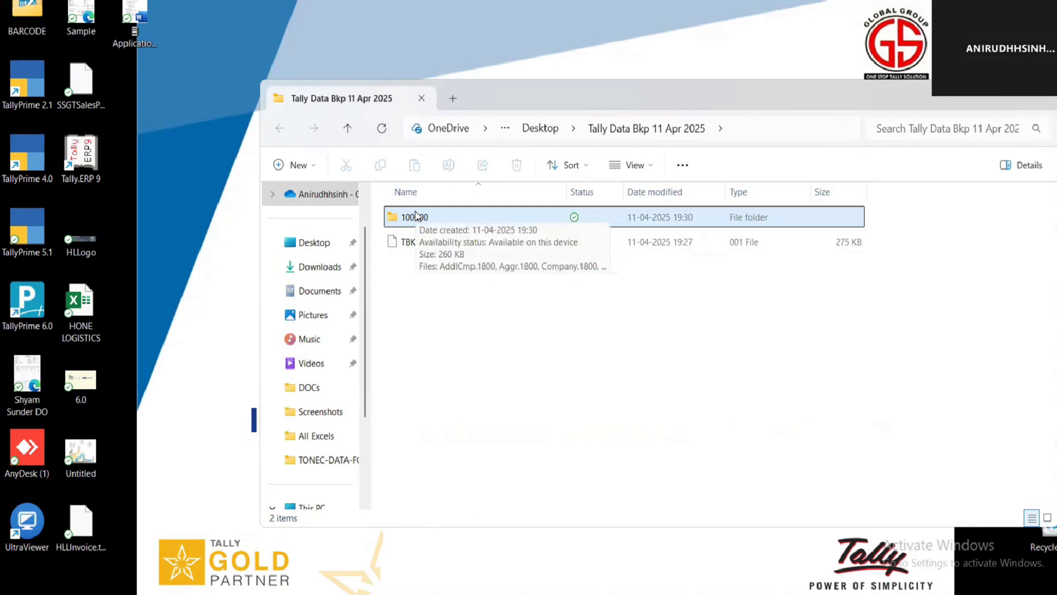